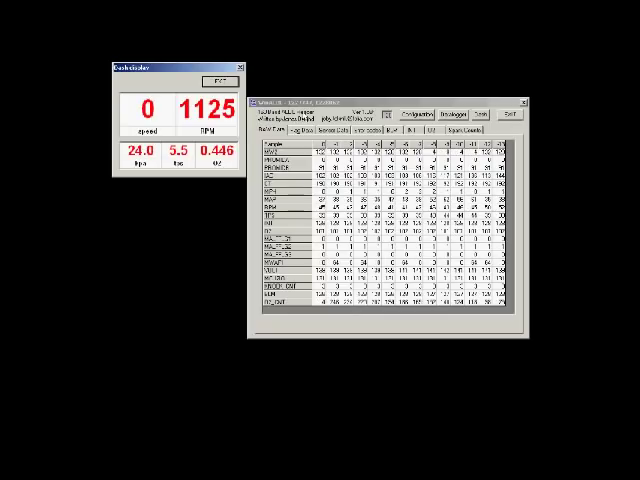
Show the engine status flags, then the table of live sensor readings.
click(316, 130)
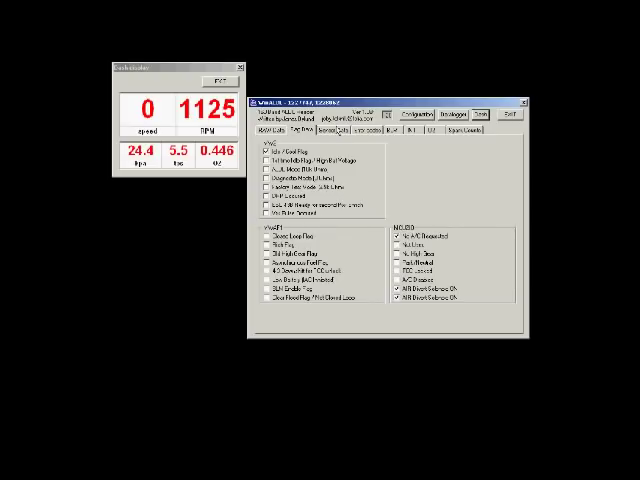
click(336, 132)
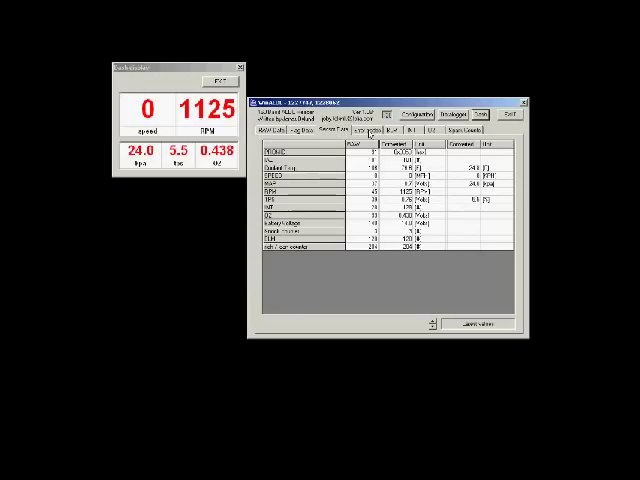
click(360, 132)
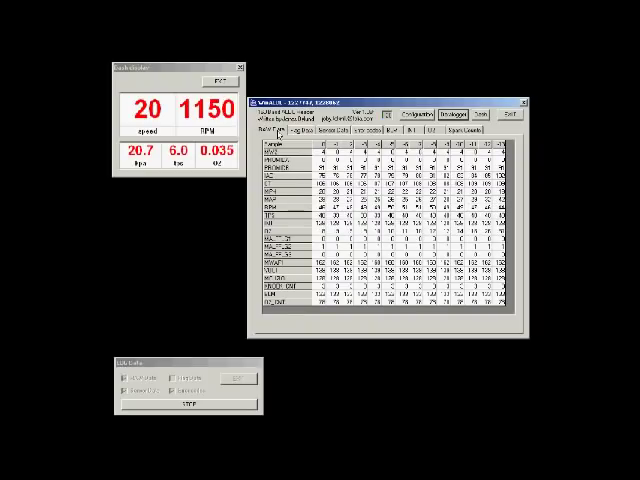
Switch from the raw data grid back to the live sensor readings table.
click(332, 136)
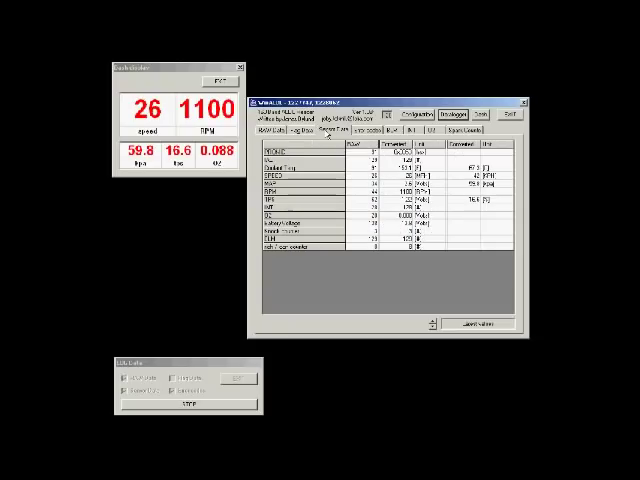